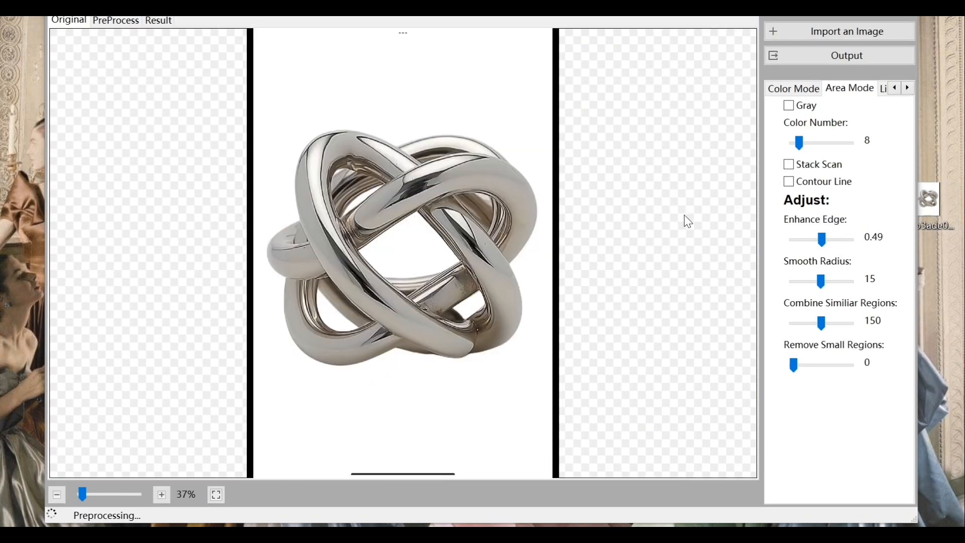
# Step: Show the vectorized result of the metal knot photo
pyautogui.click(848, 89)
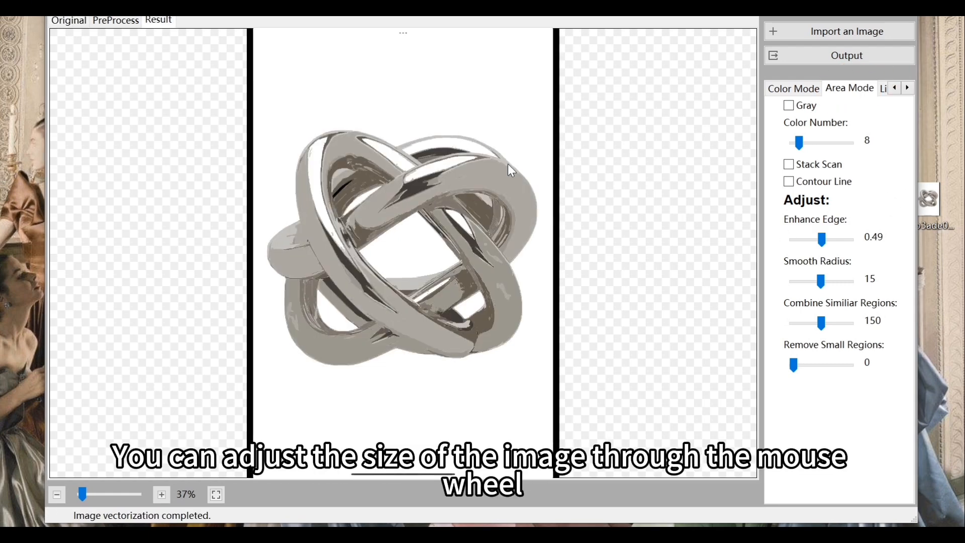
pyautogui.scroll(3)
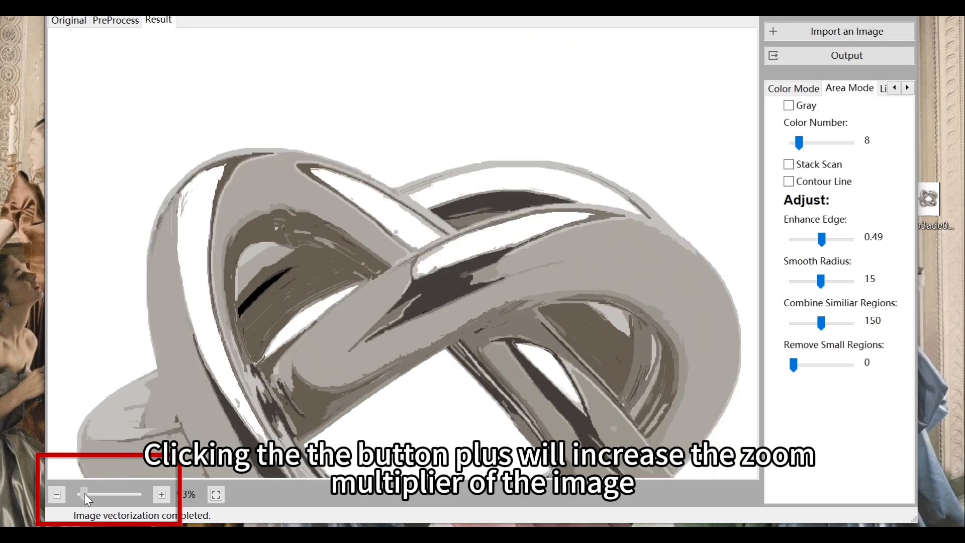
pyautogui.click(161, 494)
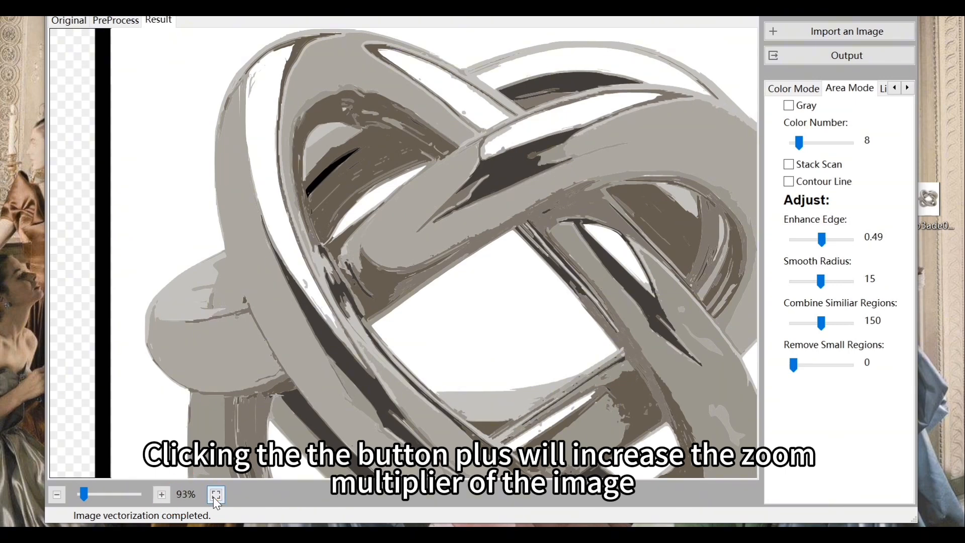
pyautogui.click(215, 494)
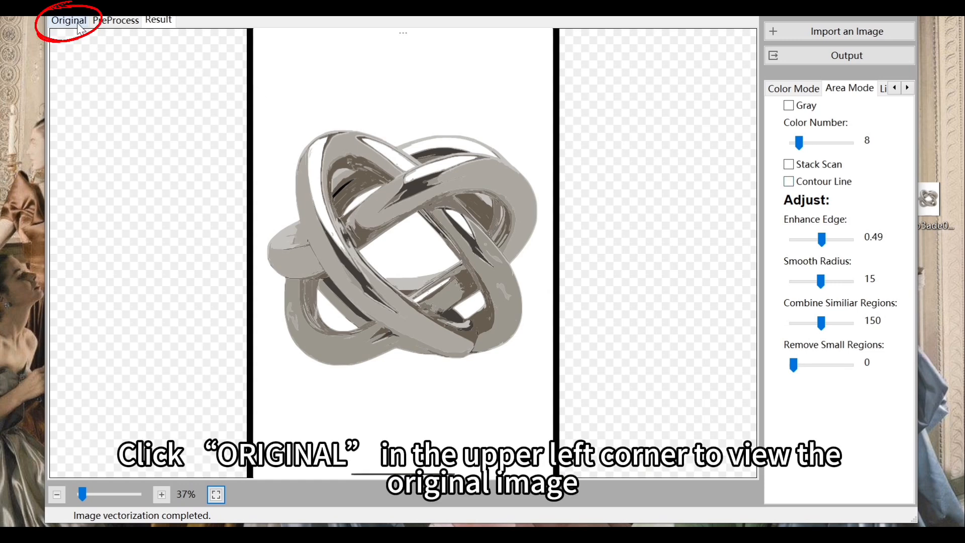
pyautogui.click(68, 21)
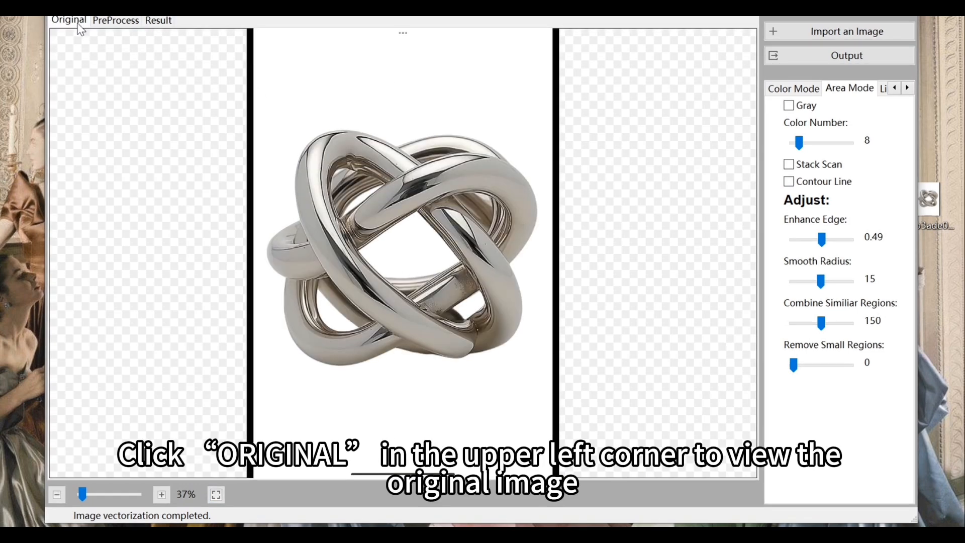
pyautogui.click(67, 20)
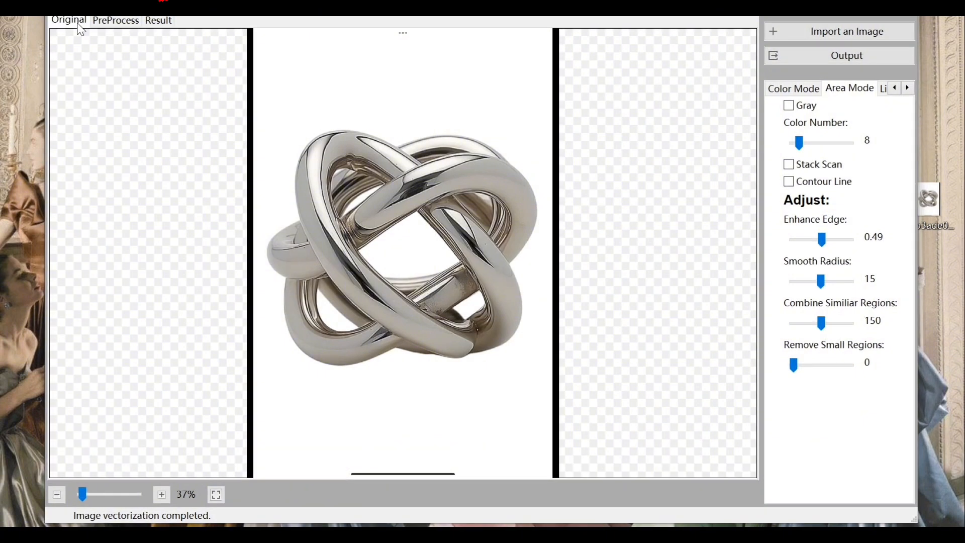
pyautogui.click(158, 20)
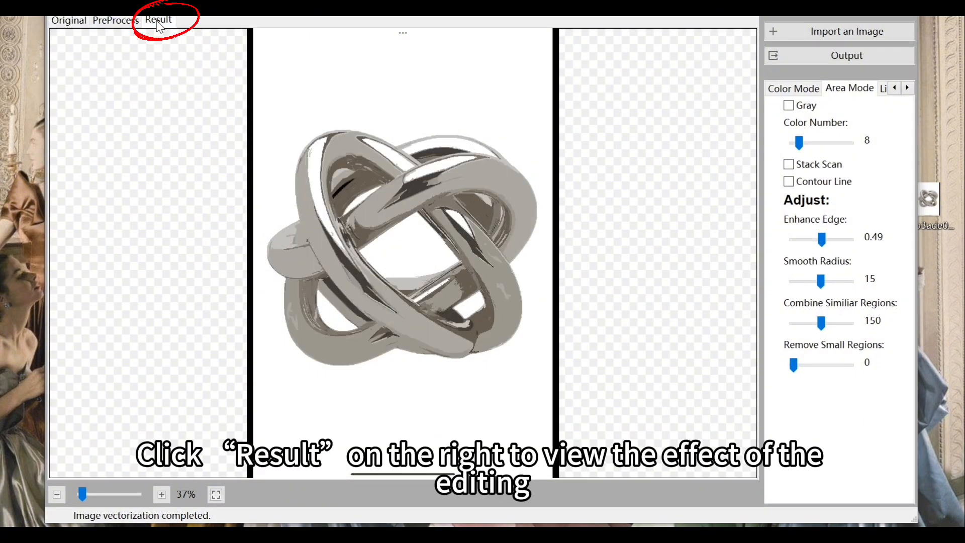
pyautogui.click(157, 20)
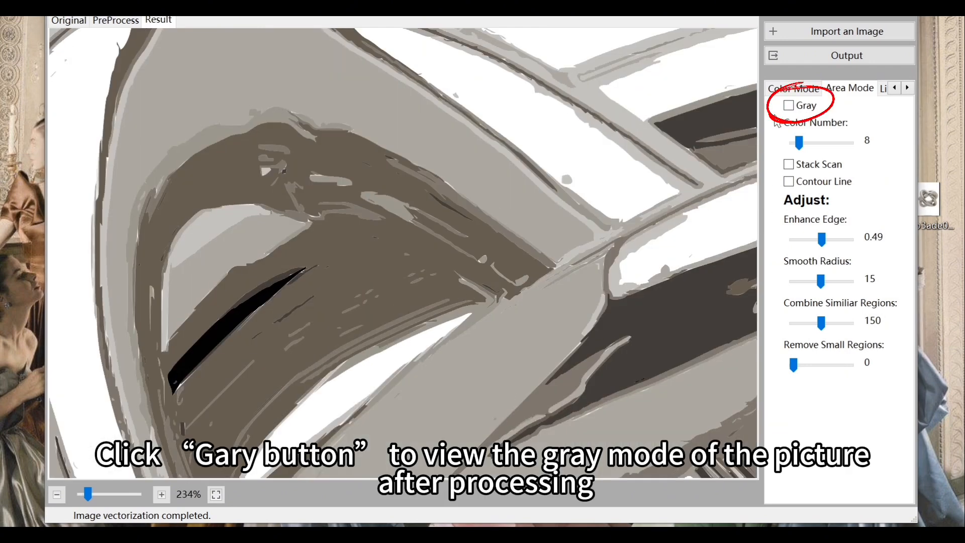
# Step: Set the colour count to 64 and enable Stack Scan for the knot vectorization
pyautogui.click(788, 105)
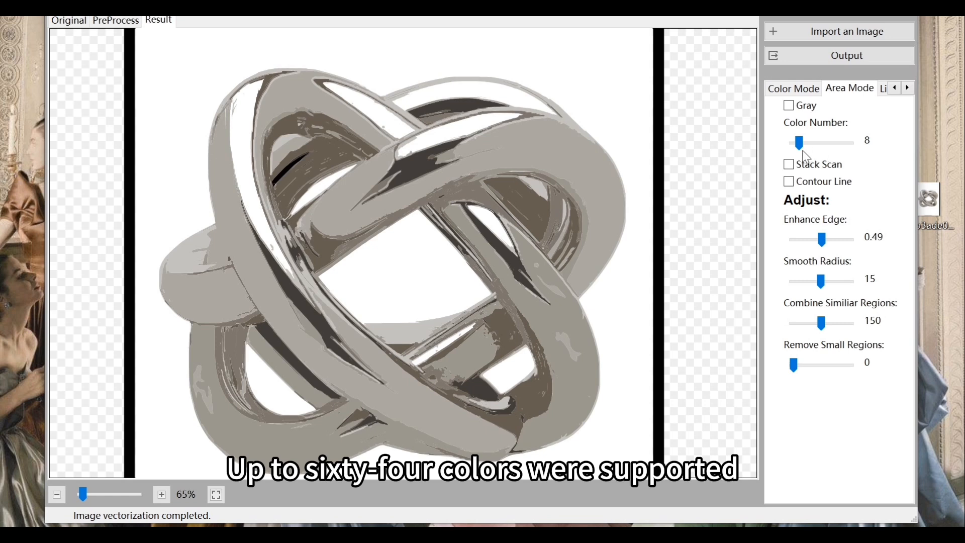
pyautogui.moveTo(802, 141); pyautogui.dragTo(851, 142)
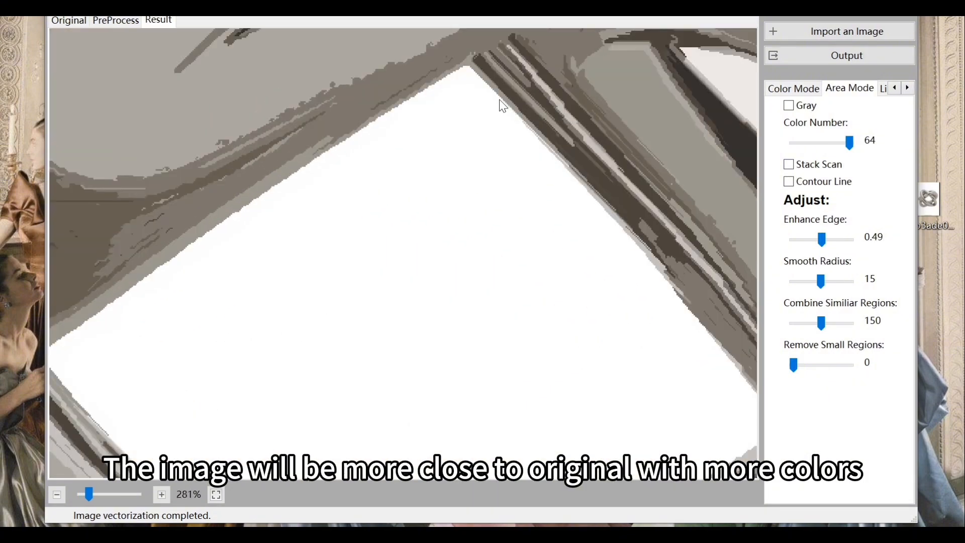
pyautogui.click(790, 163)
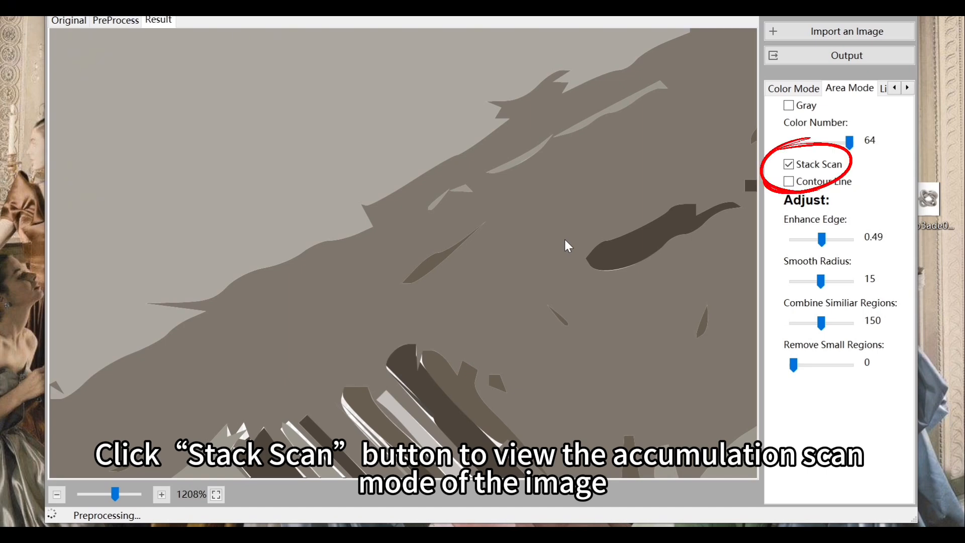
pyautogui.click(789, 164)
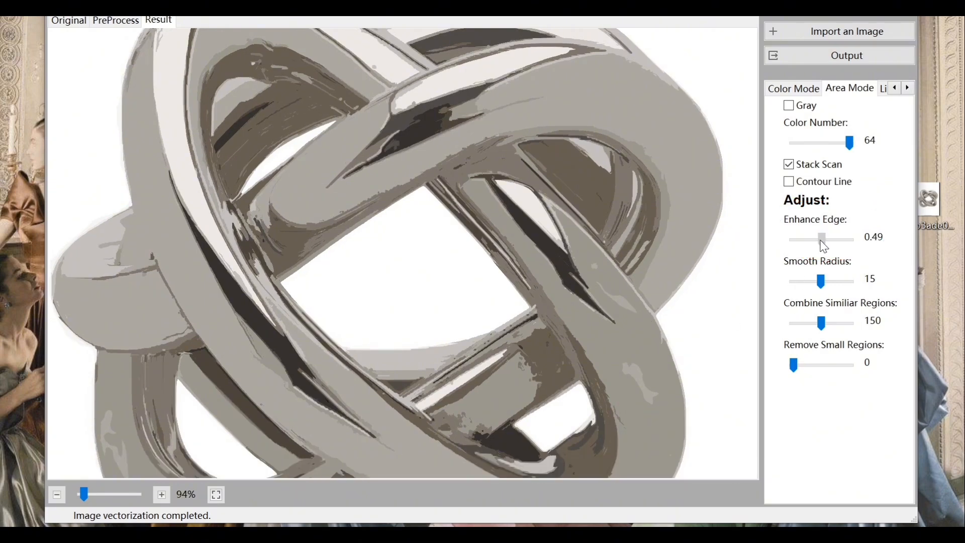
# Step: Try Enhance Edge at 1.00, then set it to 0.00 and nudge Smooth Radius to 16
pyautogui.moveTo(822, 239); pyautogui.dragTo(854, 239)
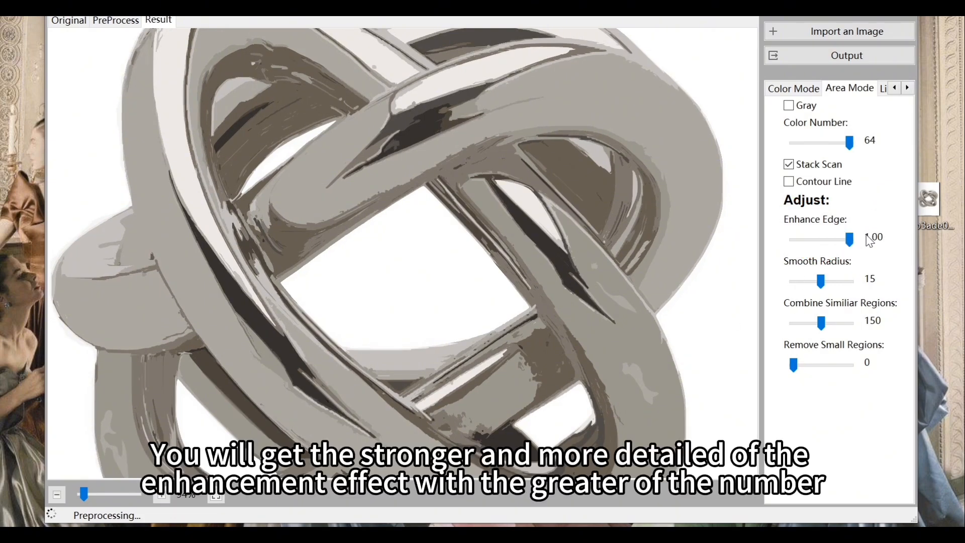
pyautogui.click(851, 239)
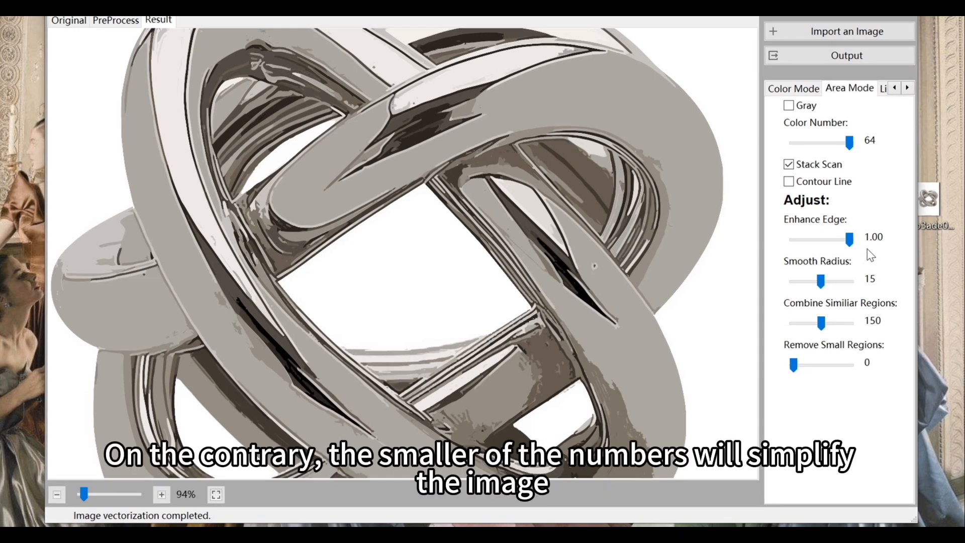
pyautogui.moveTo(852, 239); pyautogui.dragTo(793, 239)
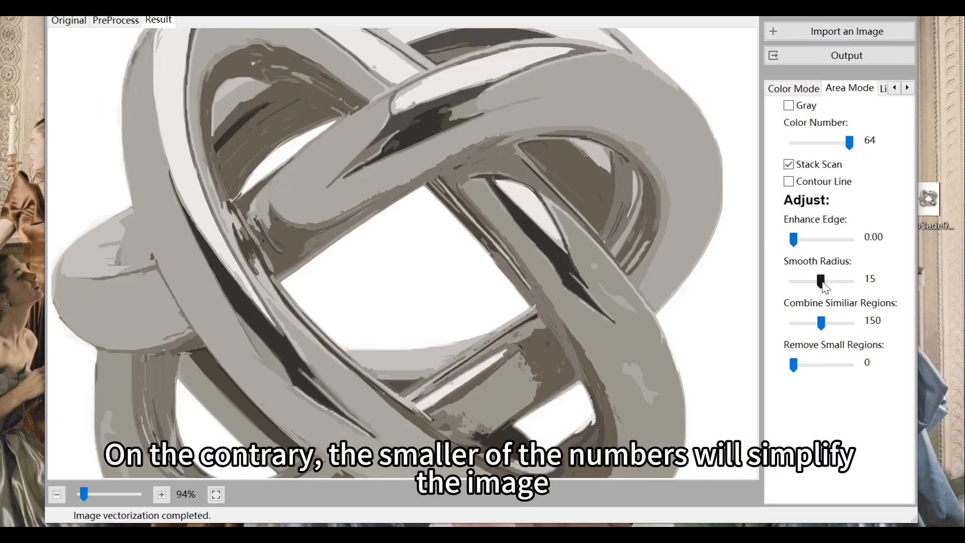
pyautogui.moveTo(820, 281); pyautogui.dragTo(824, 281)
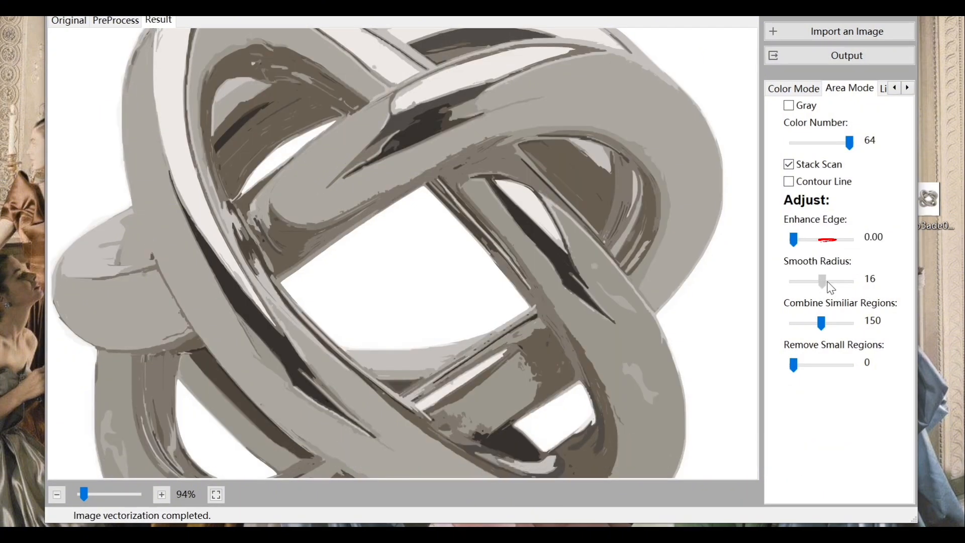
# Step: Set Enhance Edge to 0.57 and lower Smooth Radius to 17 after trying 30
pyautogui.moveTo(821, 282); pyautogui.dragTo(846, 281)
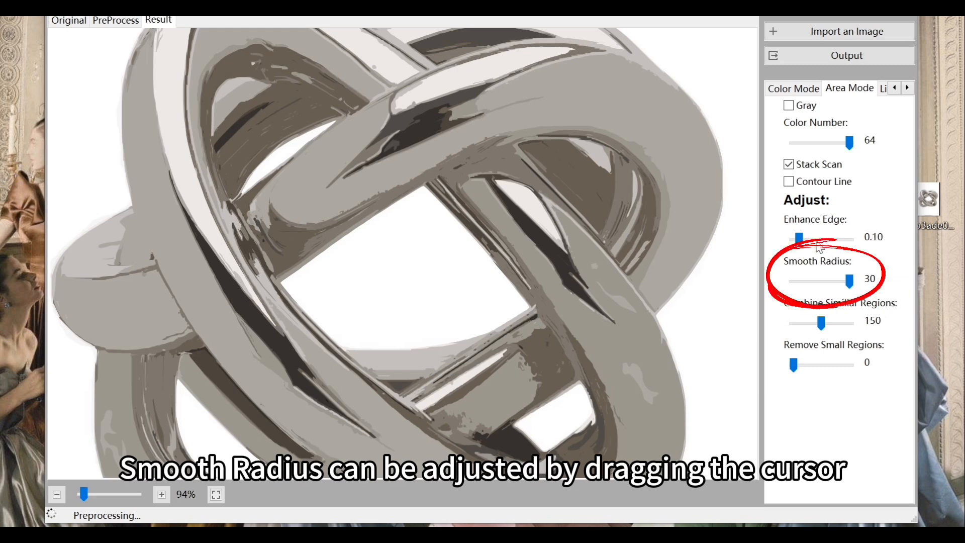
pyautogui.moveTo(799, 238); pyautogui.dragTo(824, 238)
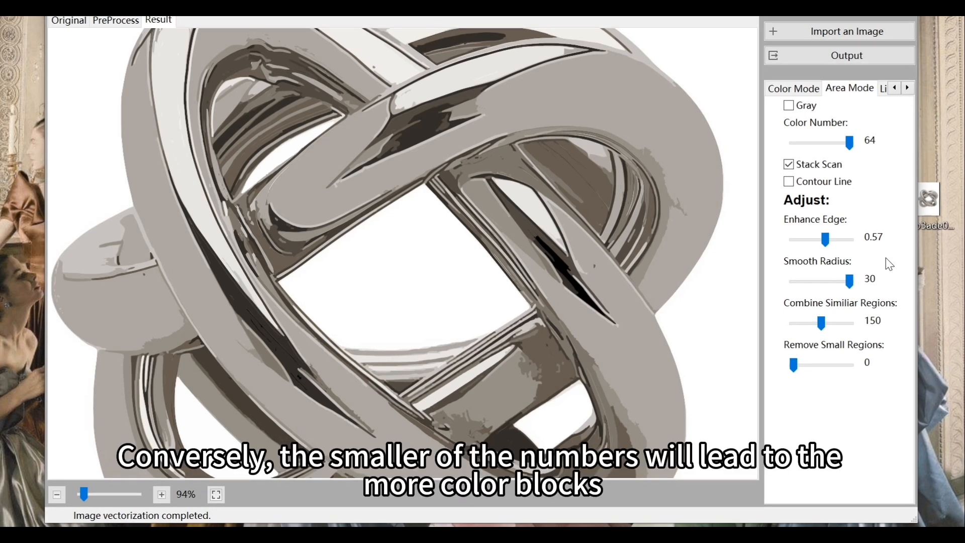
pyautogui.moveTo(794, 290)
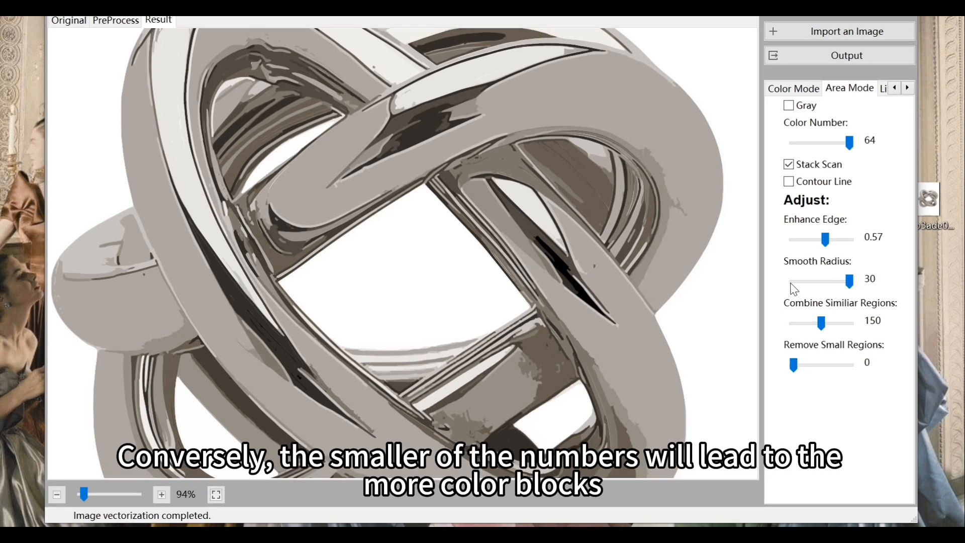
pyautogui.moveTo(851, 281); pyautogui.dragTo(793, 282)
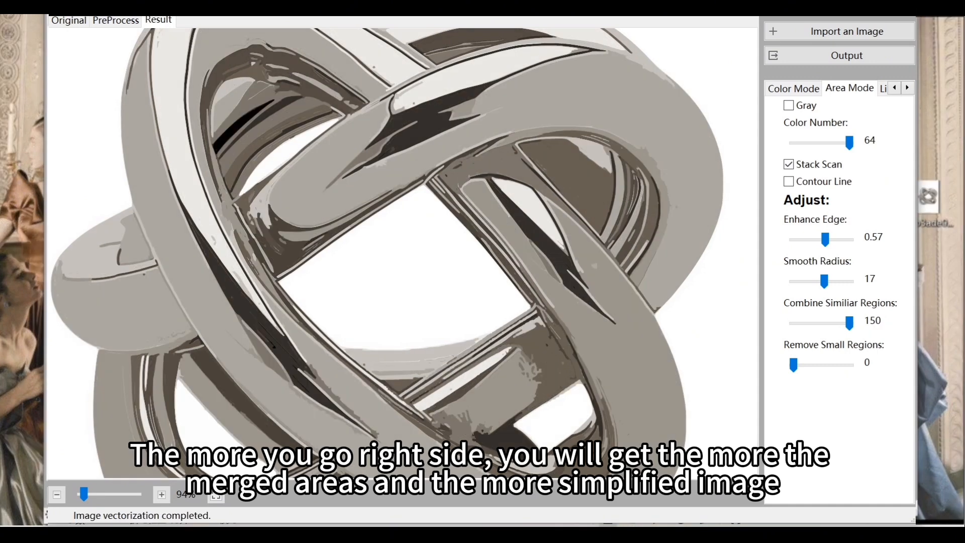
# Step: Adjust the Combine Similar Regions slider to merge the knot's regions more strongly
pyautogui.moveTo(847, 323); pyautogui.dragTo(793, 323)
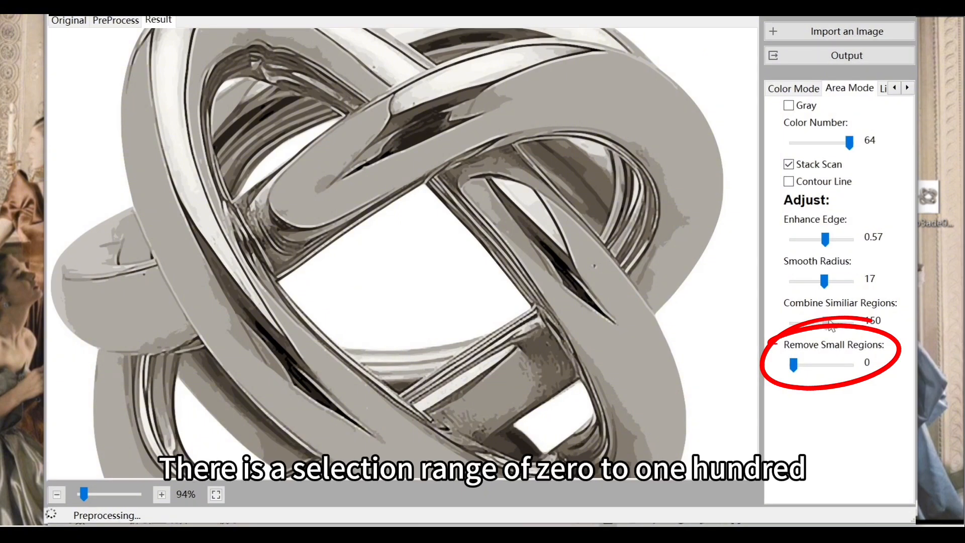
pyautogui.moveTo(794, 364); pyautogui.dragTo(850, 364)
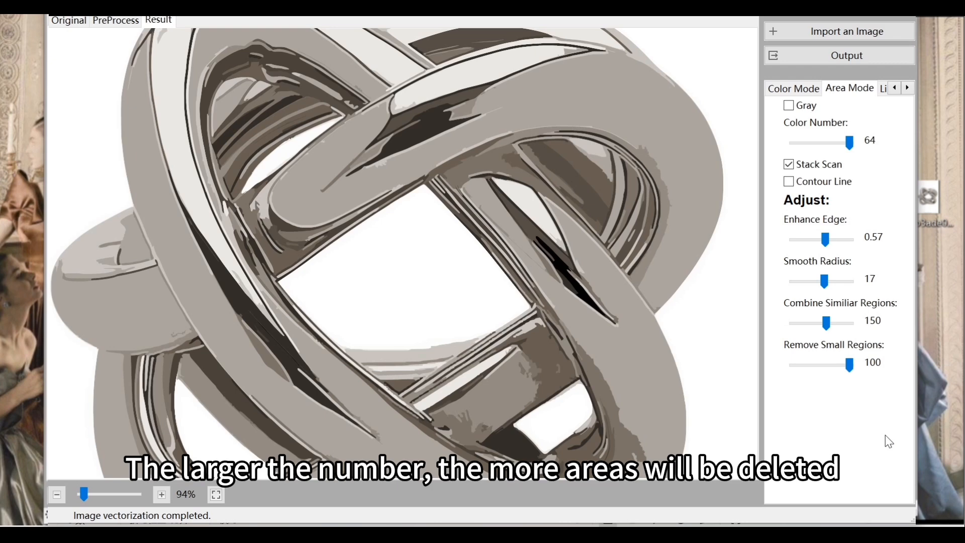
pyautogui.moveTo(851, 365); pyautogui.dragTo(793, 365)
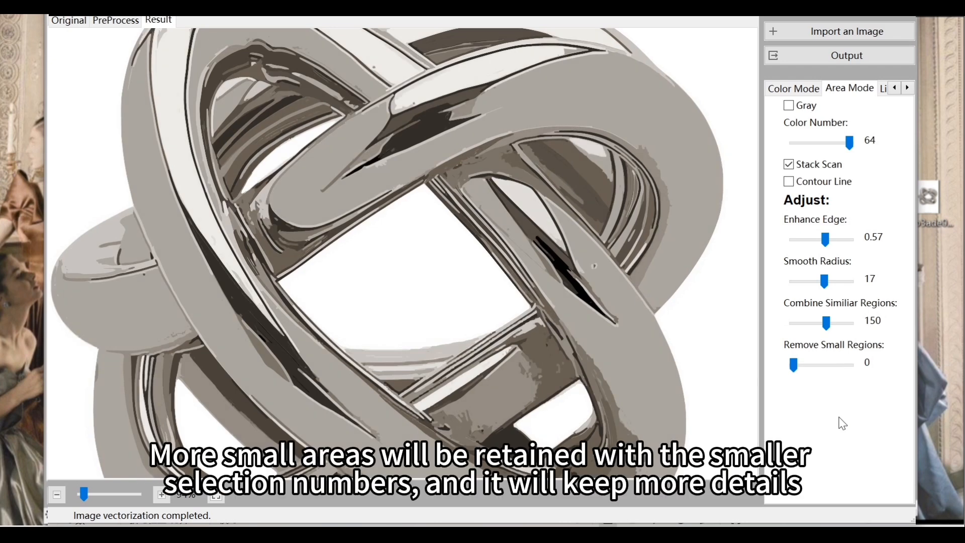